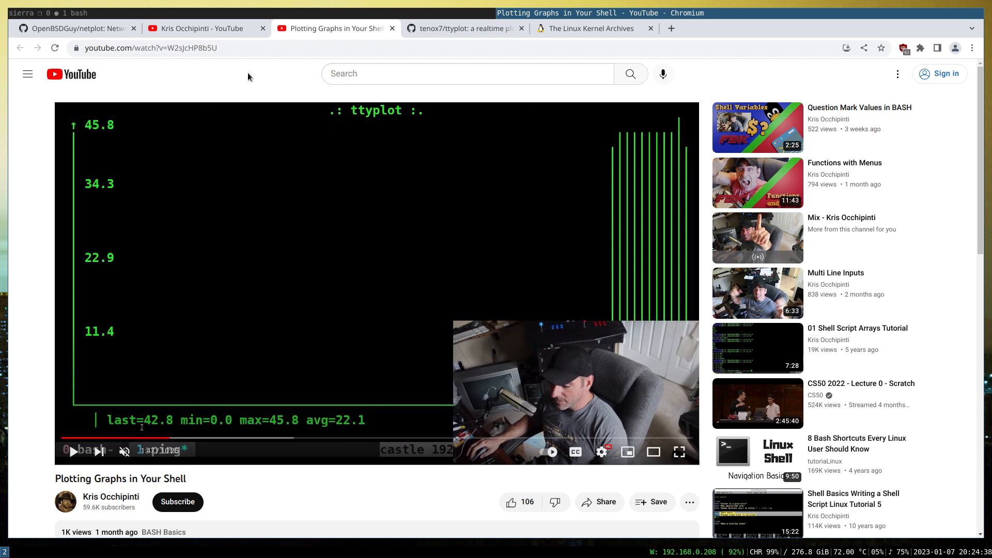
# View the ttyplot project page, then switch to the netplot repository README
pyautogui.click(464, 29)
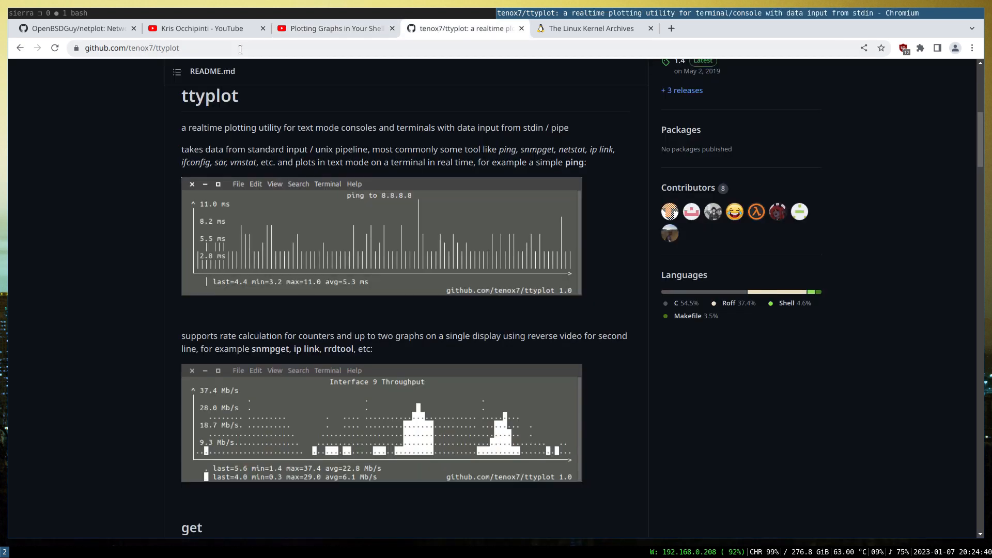
pyautogui.moveTo(133, 177)
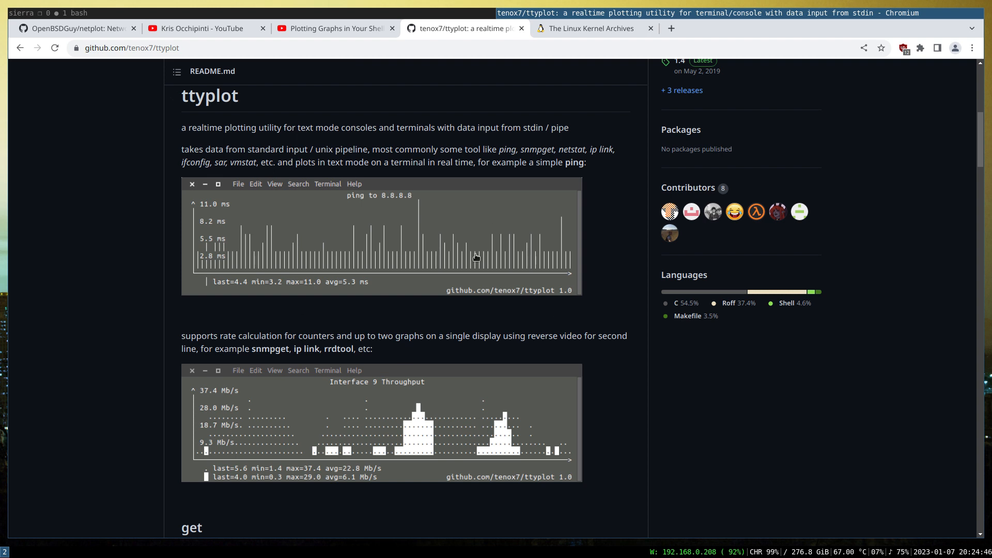
pyautogui.moveTo(136, 156)
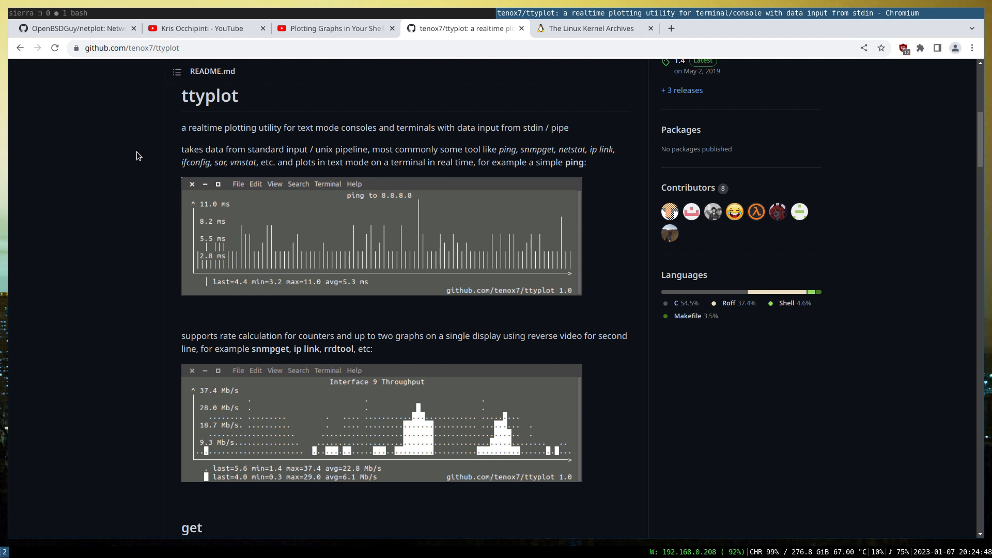
pyautogui.click(73, 28)
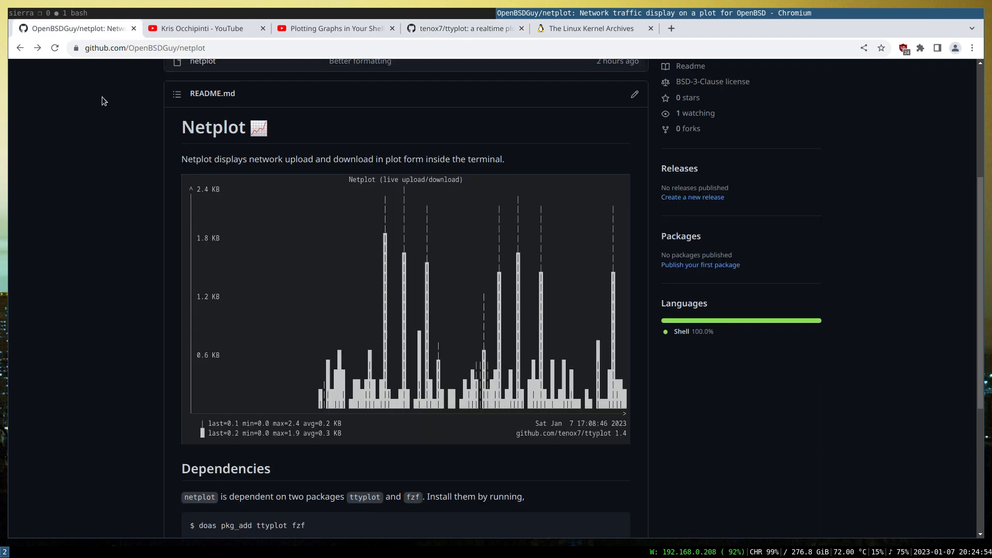
pyautogui.moveTo(100, 265)
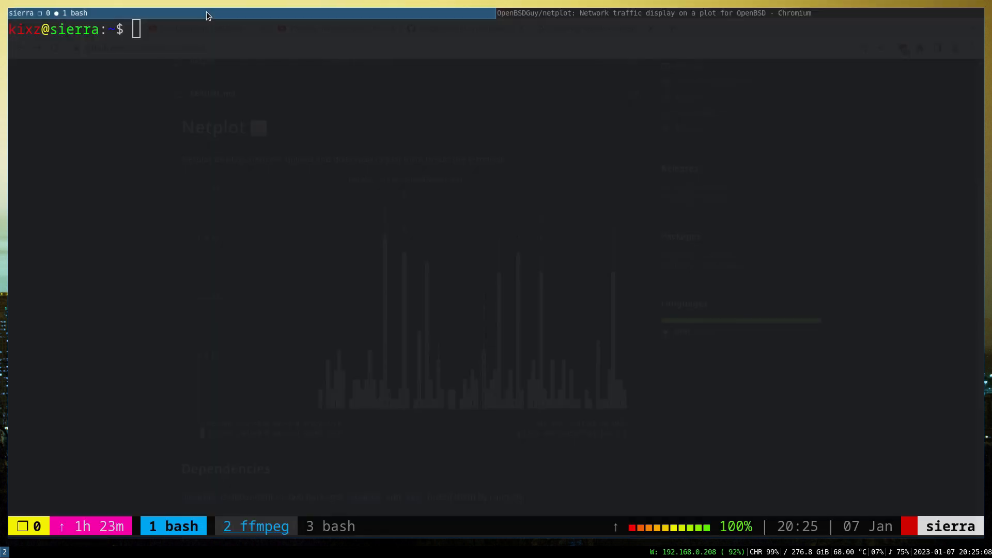
# Run netplot in the terminal to start the live upload/download plot
pyautogui.write('net')
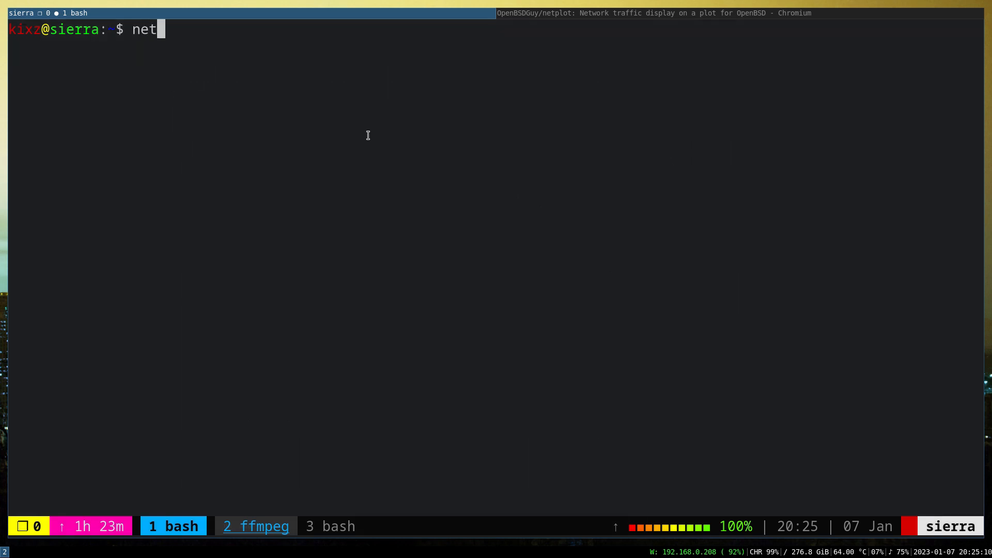
pyautogui.write('plot')
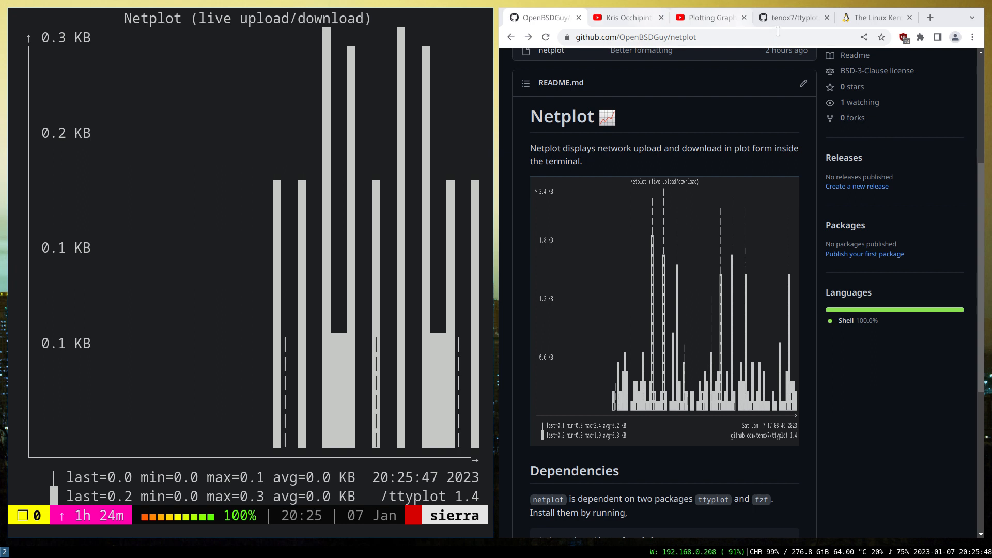
# Start a kernel tarball download from kernel.org, then cancel it
pyautogui.click(874, 17)
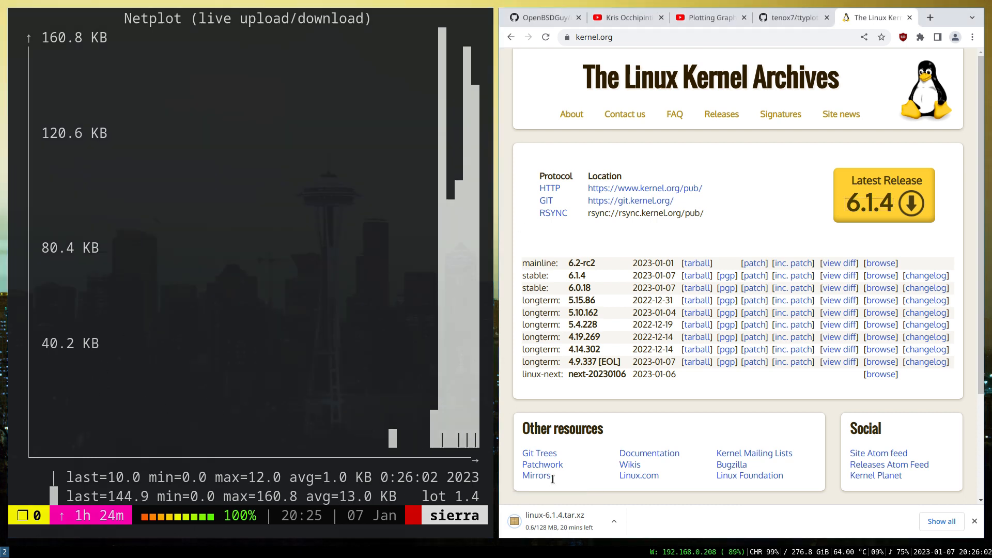
pyautogui.click(613, 521)
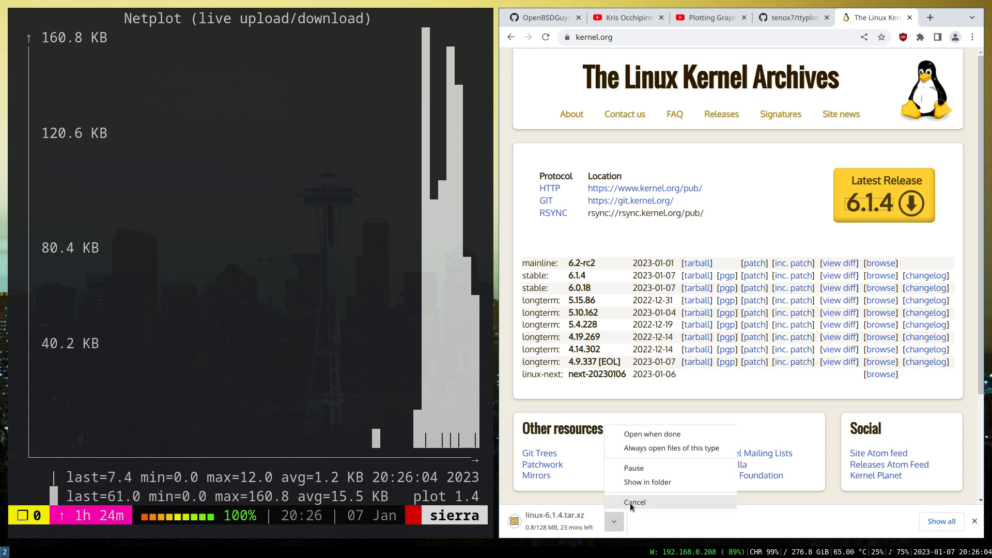
pyautogui.click(634, 502)
pyautogui.write('netplot -h')
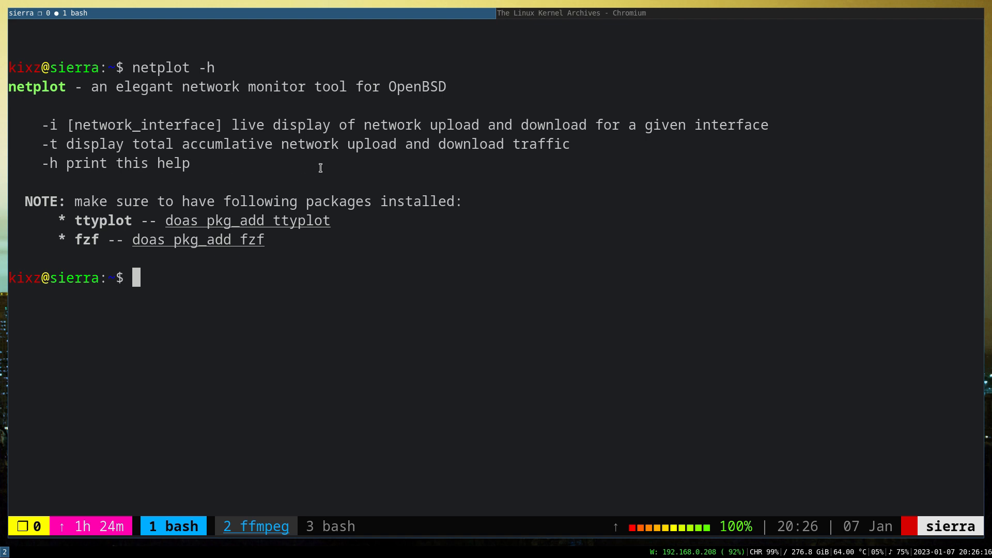
pyautogui.moveTo(355, 185)
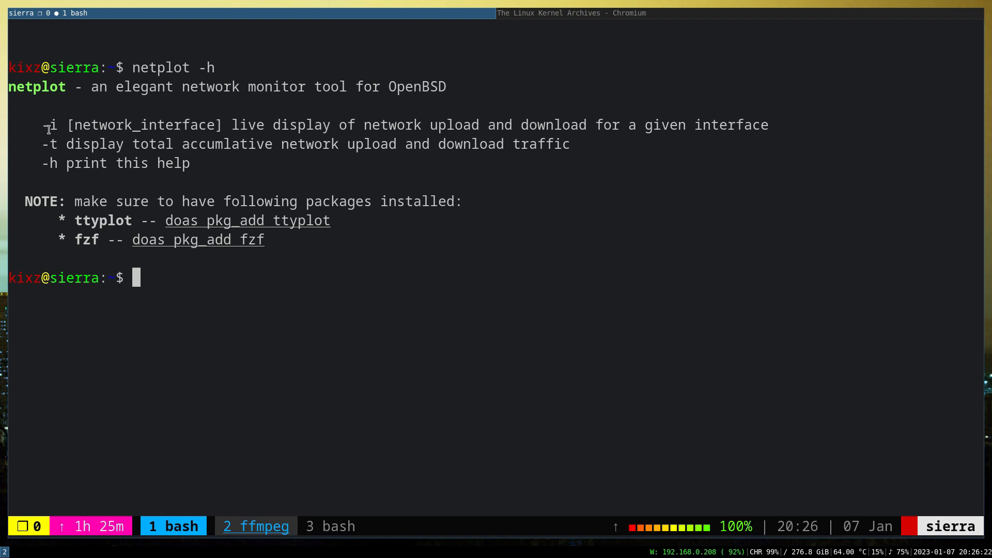
pyautogui.moveTo(424, 152)
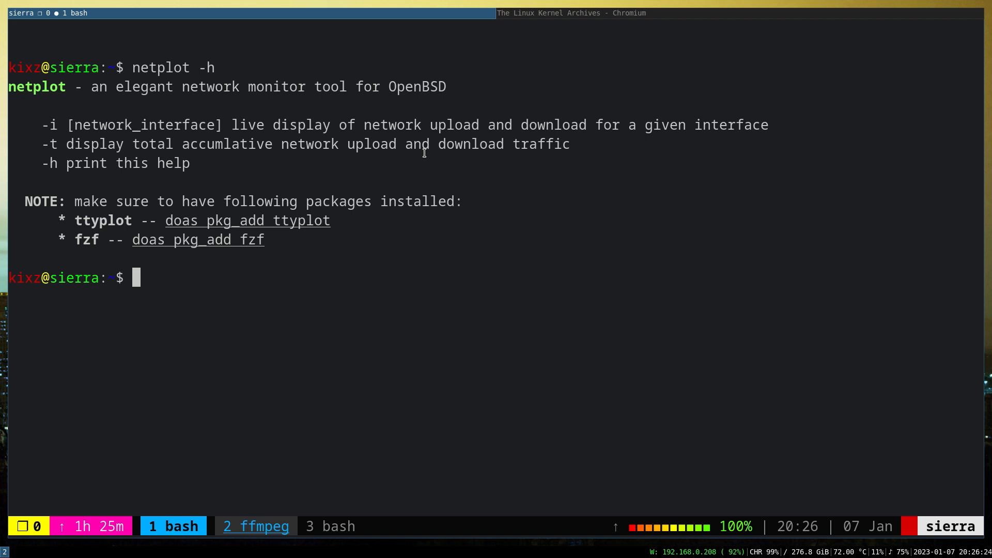
# Run netplot -h, then enter netplot -i iwm0 at the prompt
pyautogui.write('netplot -')
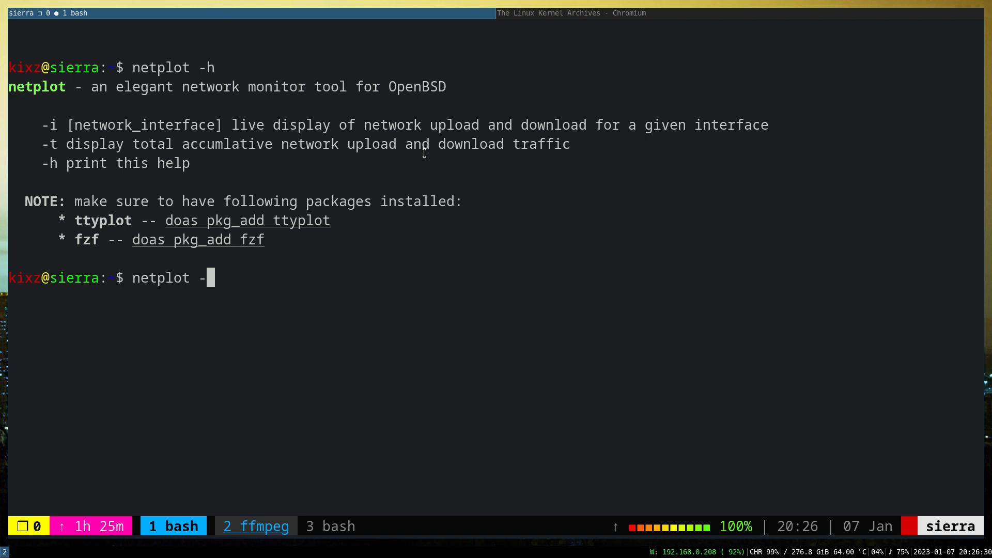
pyautogui.write('i iwm0')
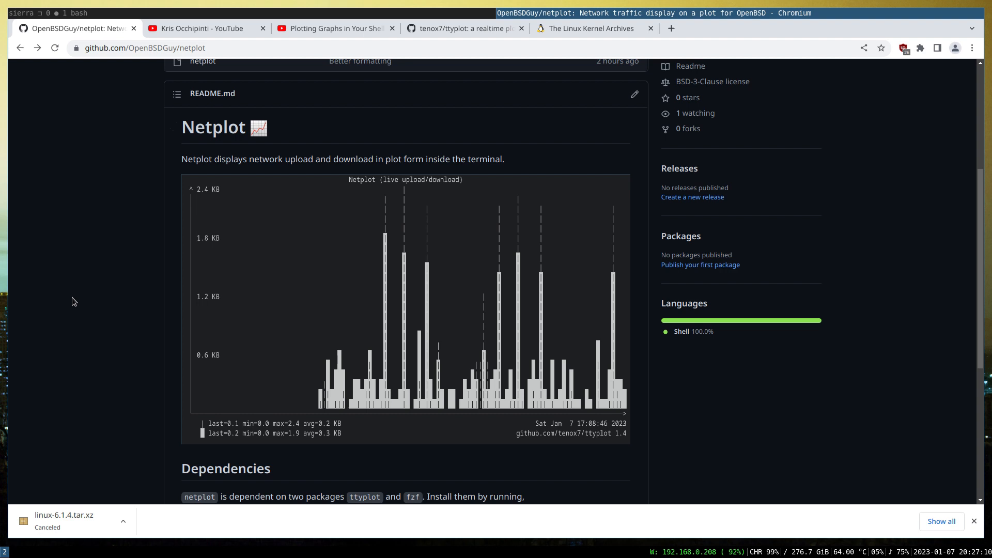
# Scroll the netplot README down to the Dependencies, Installation and Uninstallation sections
pyautogui.scroll(-3)
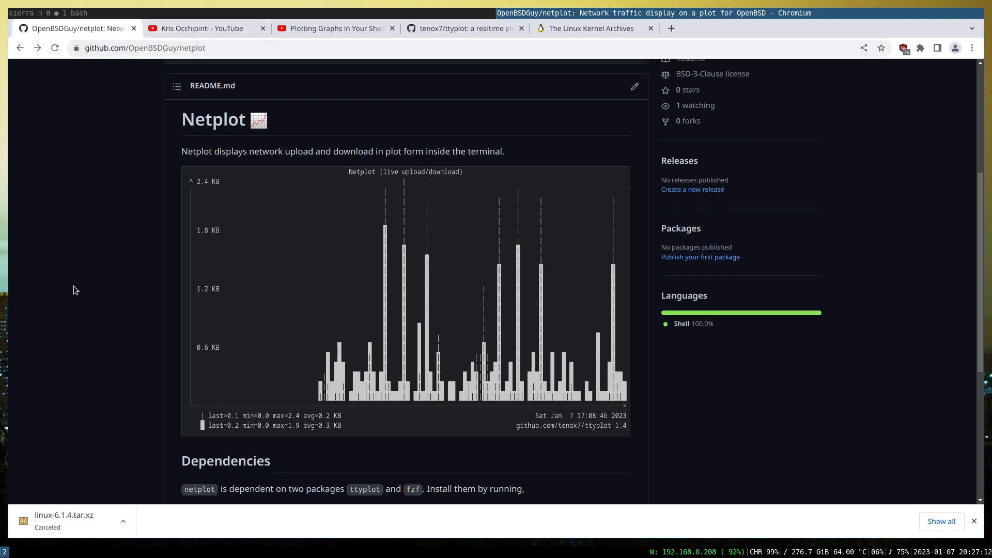
pyautogui.scroll(-3)
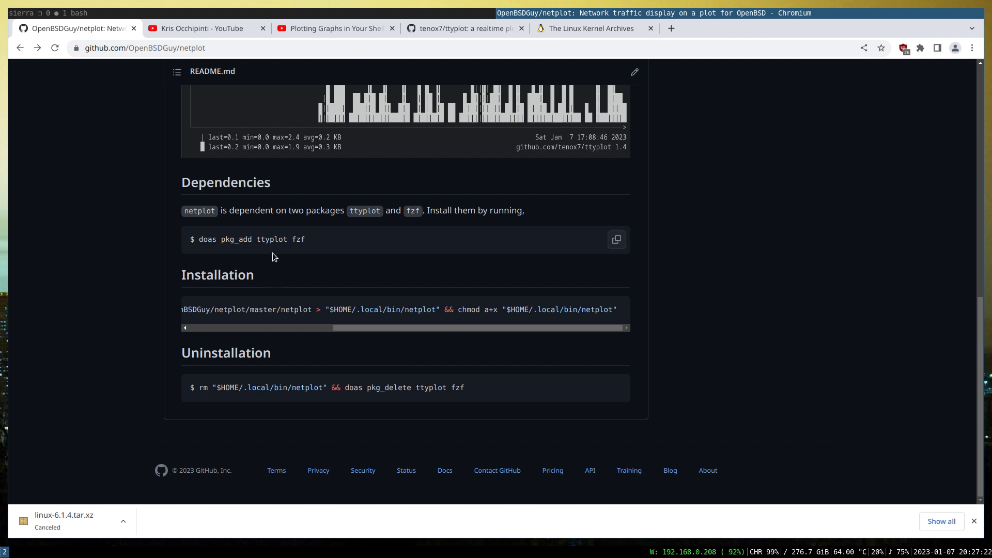
pyautogui.moveTo(270, 251)
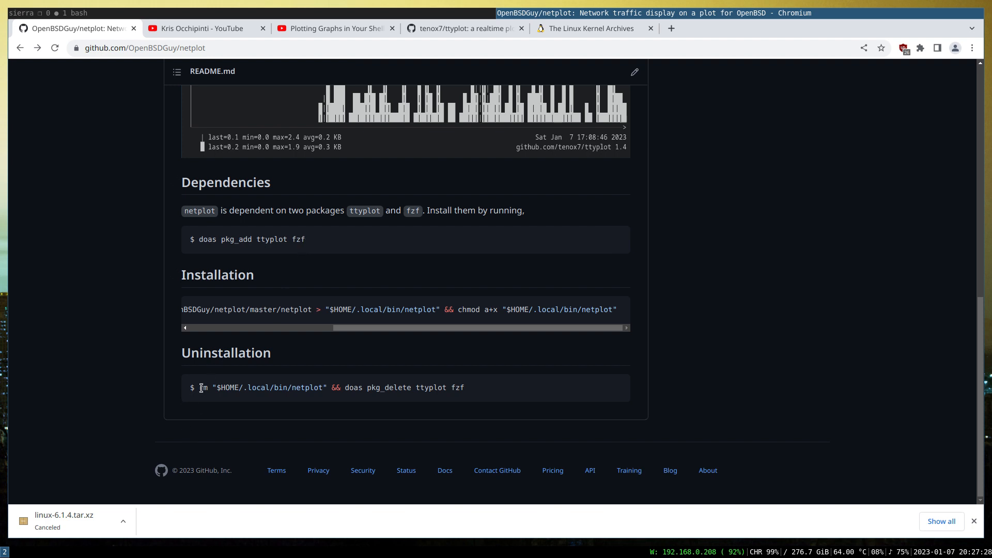
pyautogui.moveTo(157, 325)
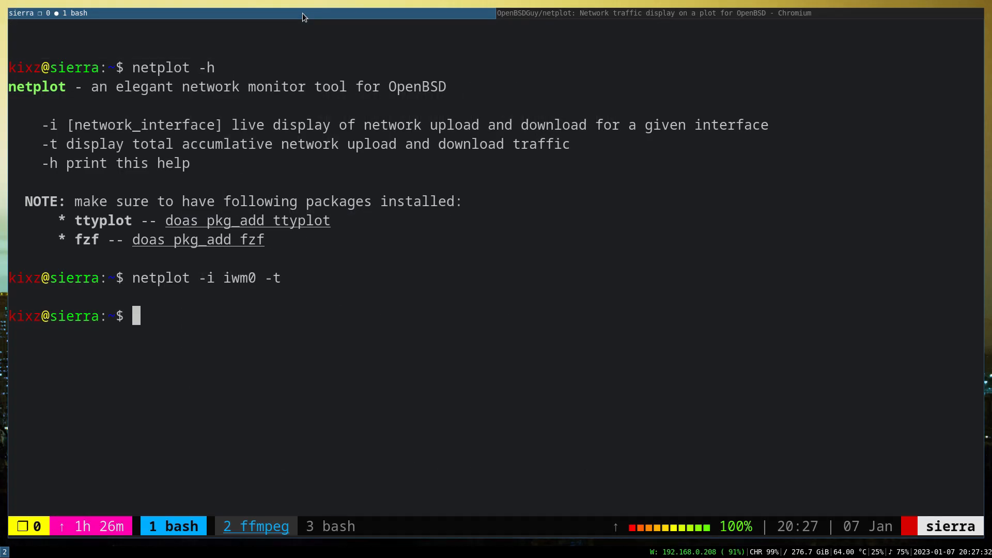
# Open .local/bin/netplot in vim and review option parsing and interface validation near line 27
pyautogui.write('vi')
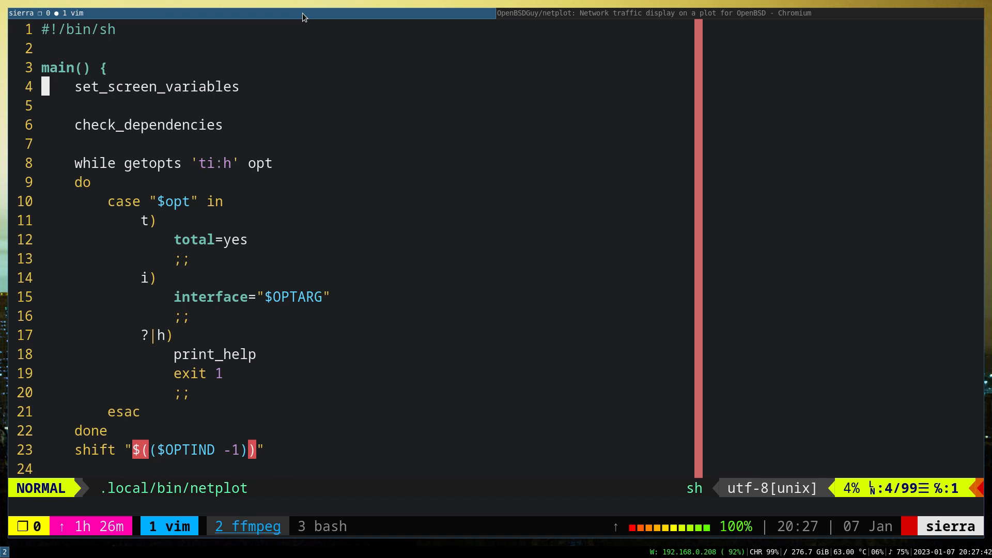
pyautogui.scroll(-3)
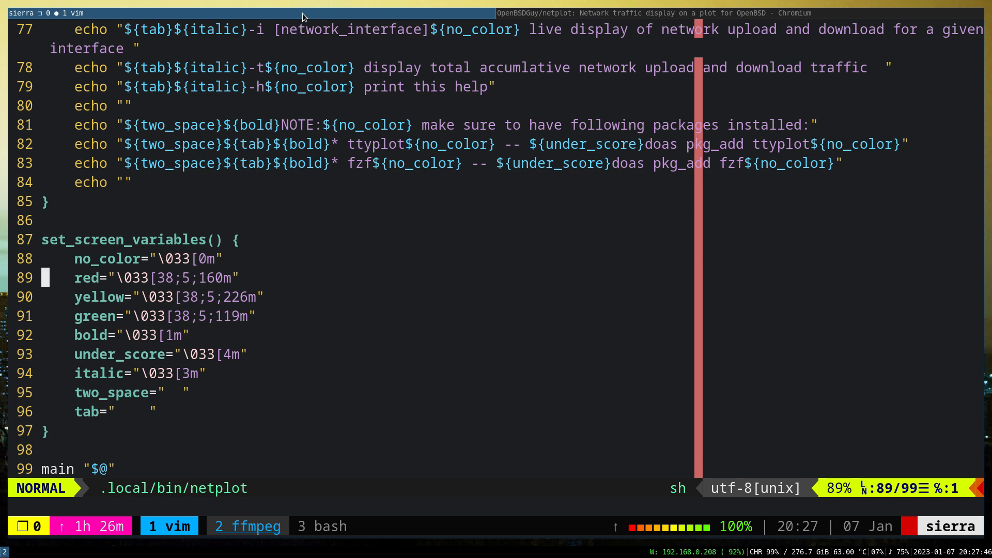
pyautogui.press('gg')
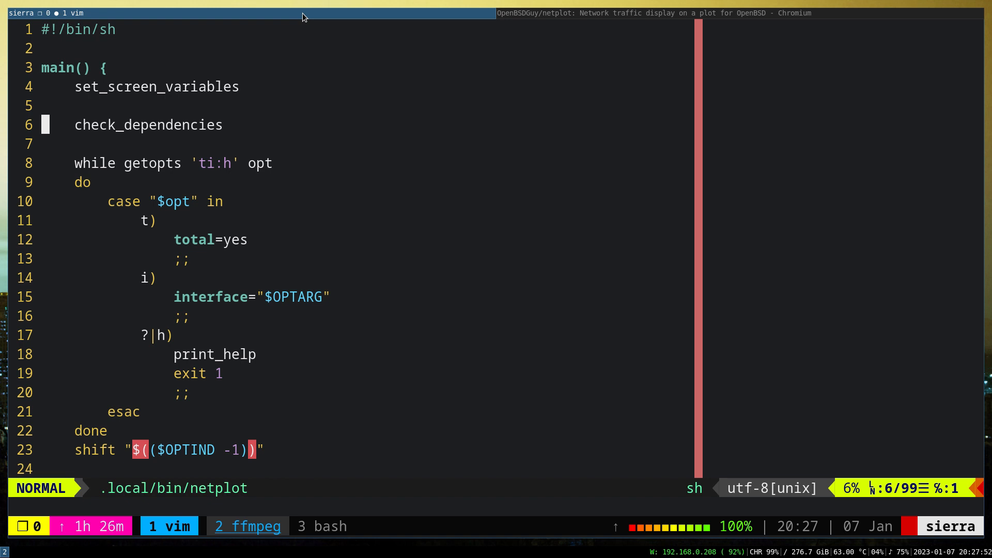
pyautogui.press('j')
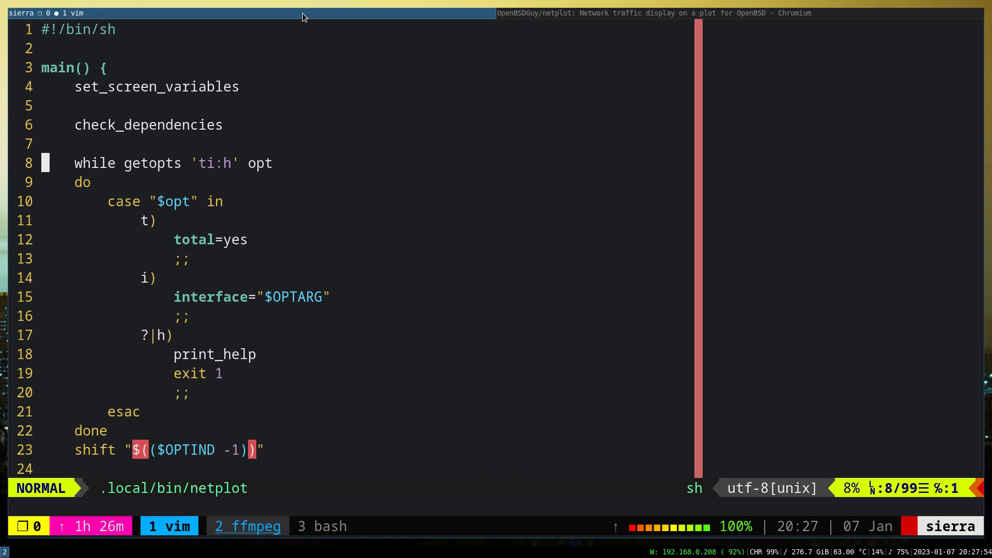
pyautogui.scroll(-3)
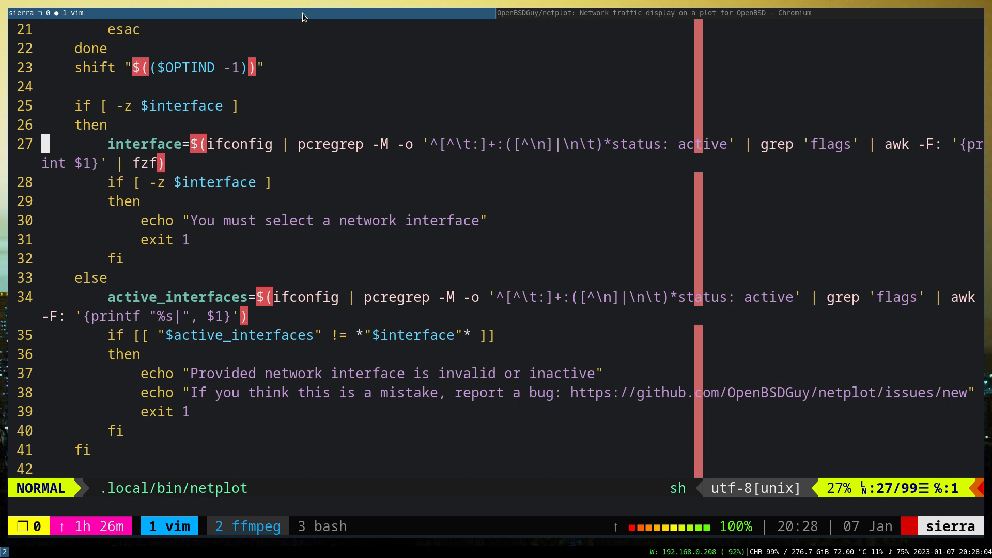
pyautogui.moveTo(411, 151)
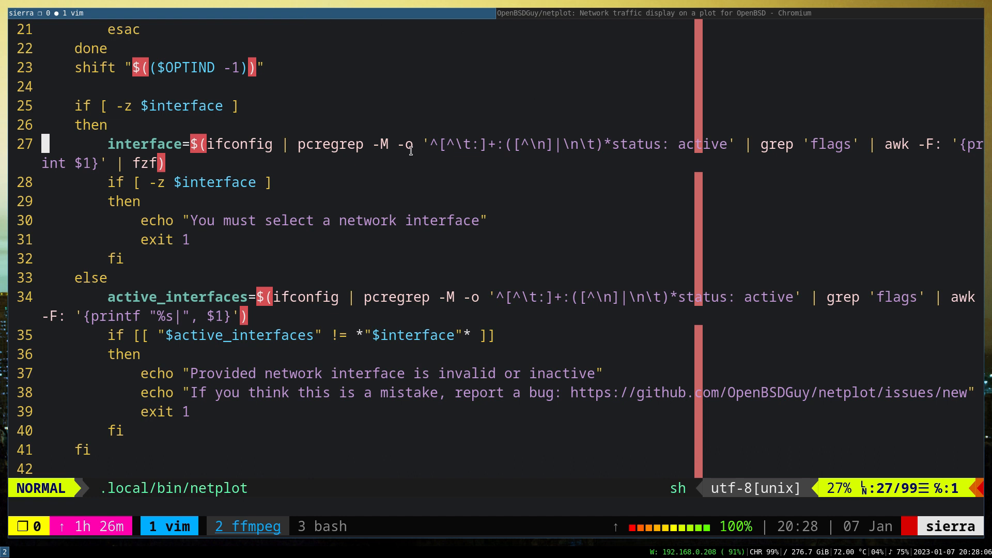
pyautogui.moveTo(571, 134)
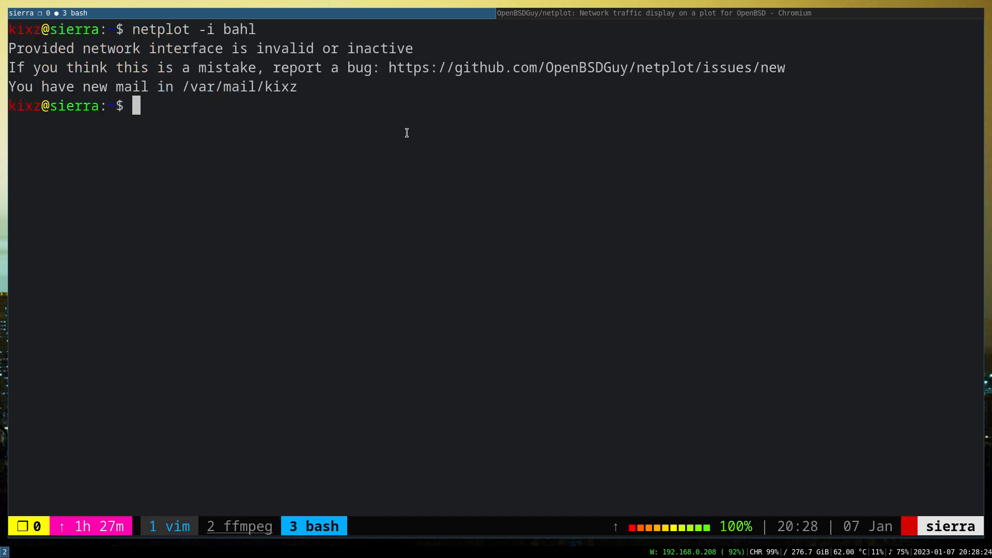
# Run netplot -i blah to show the invalid-or-inactive interface error
pyautogui.write('netplot')
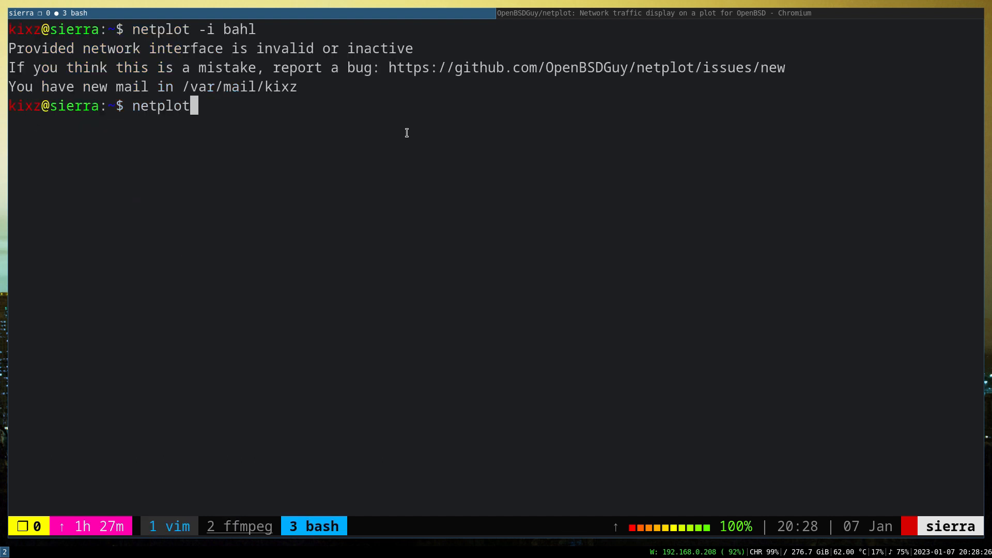
pyautogui.write('-i blah')
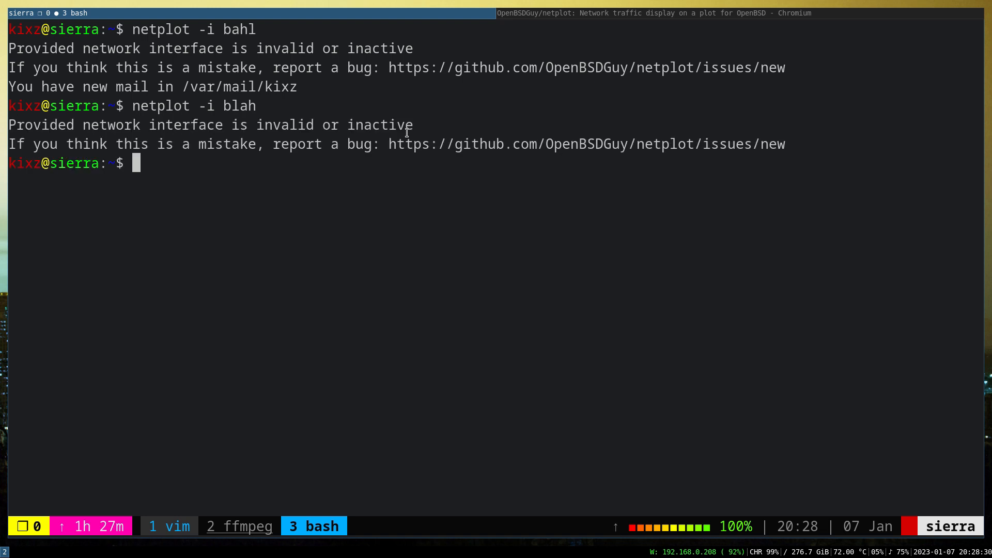
pyautogui.moveTo(327, 159)
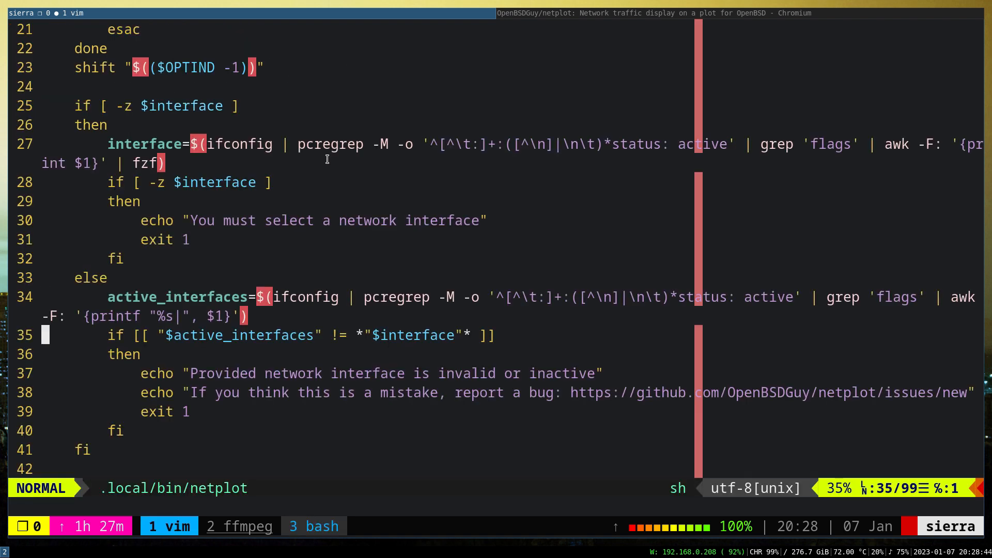
# Scroll vim down to the netstat | ttyplot total and live plotting loops
pyautogui.scroll(-3)
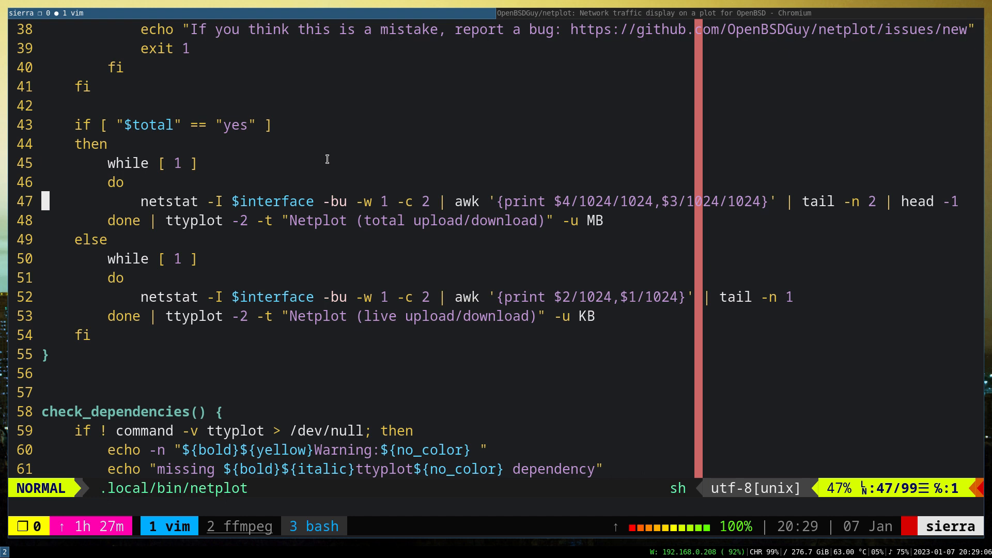
pyautogui.moveTo(212, 220)
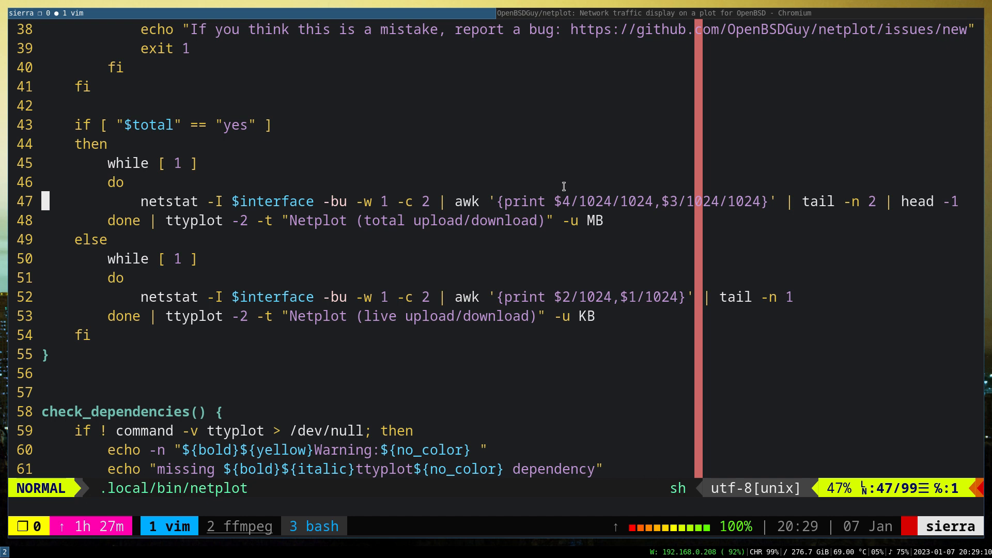
pyautogui.moveTo(637, 166)
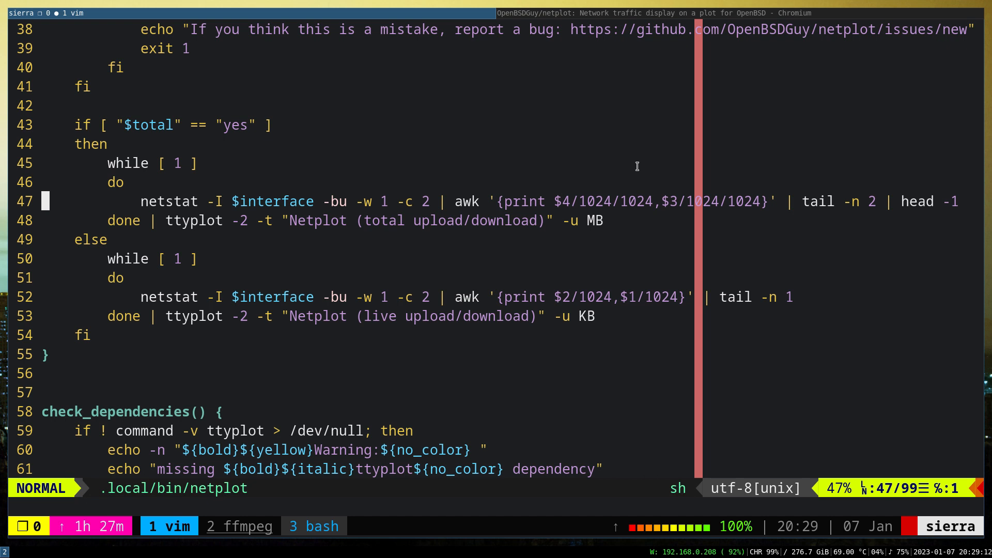
pyautogui.moveTo(666, 203)
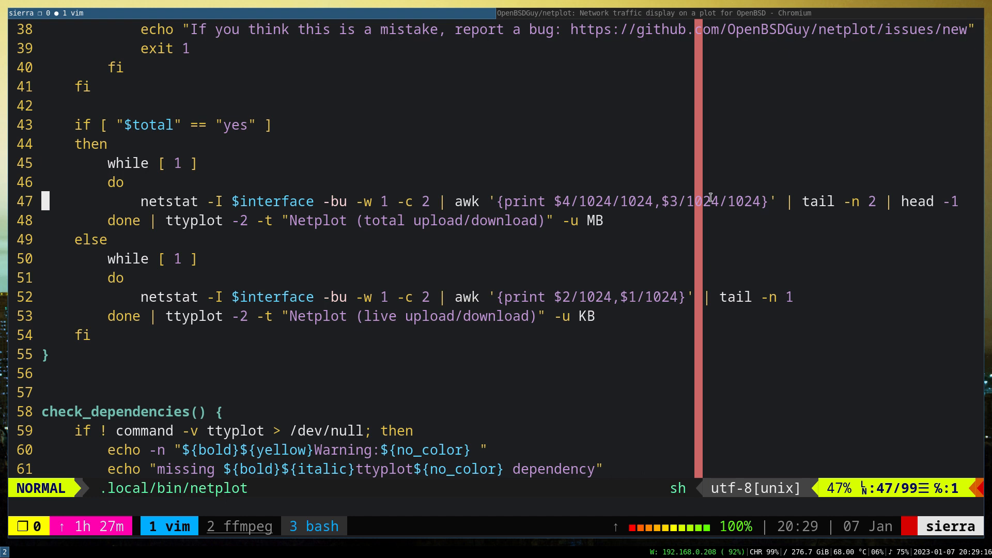
pyautogui.moveTo(716, 279)
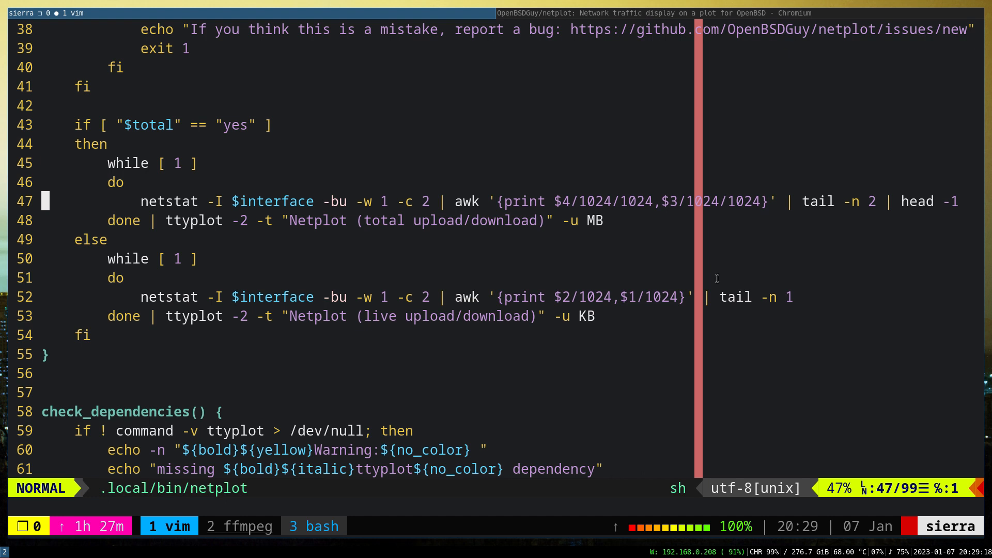